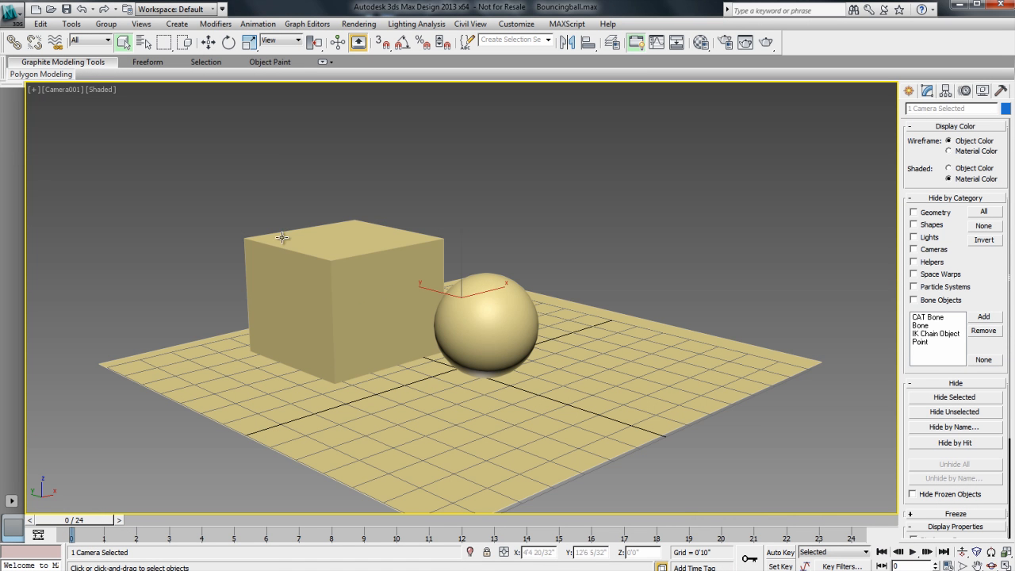
# - Select the box and scrub the time slider to preview its animation
pyautogui.click(282, 238)
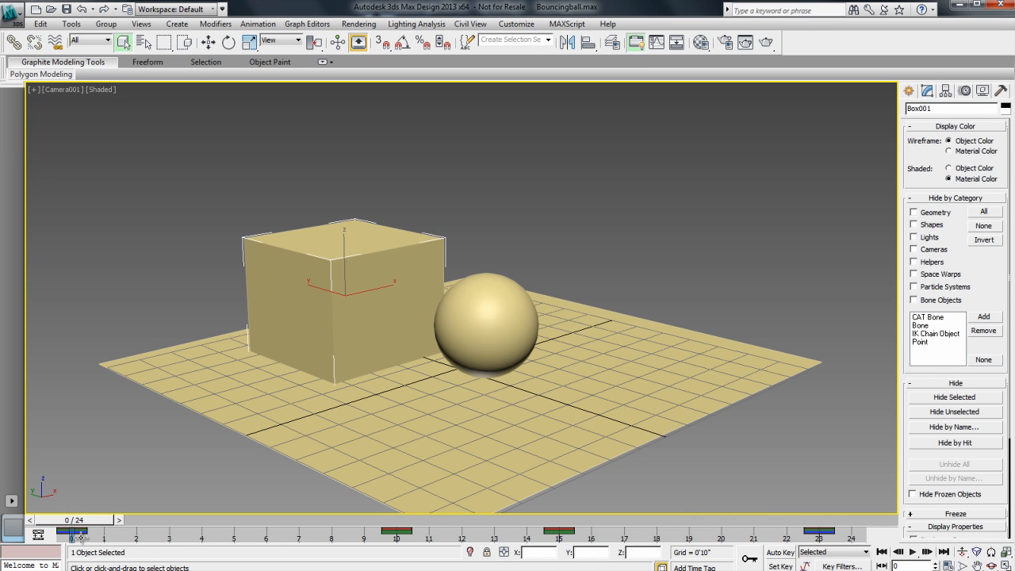
pyautogui.moveTo(71, 520); pyautogui.dragTo(229, 520)
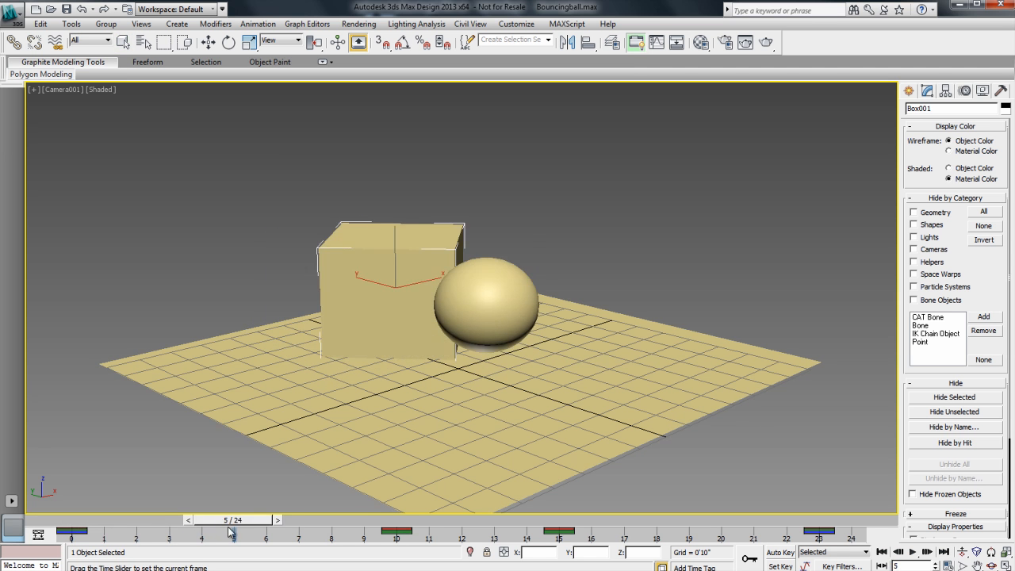
pyautogui.moveTo(232, 533); pyautogui.dragTo(640, 533)
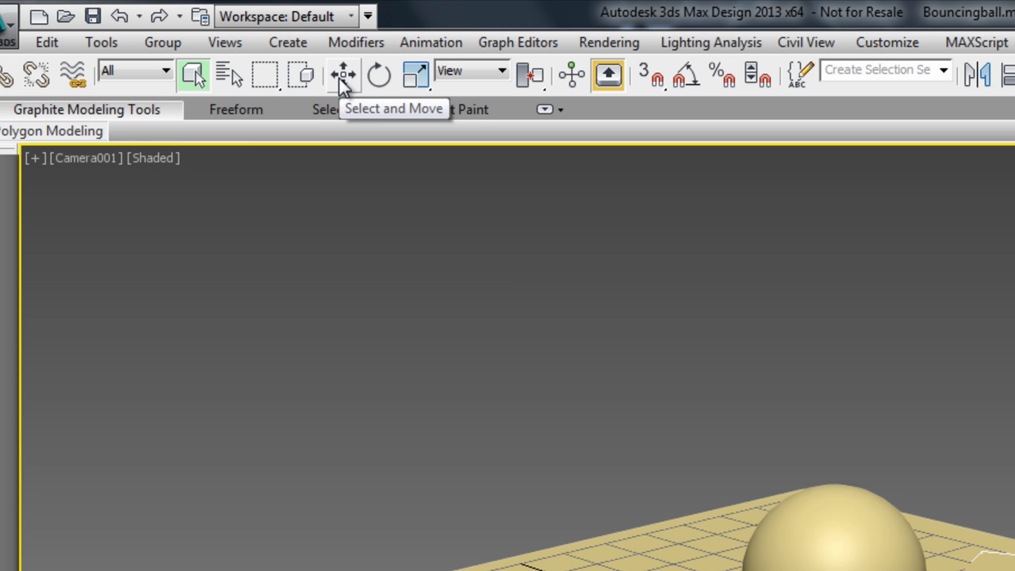
pyautogui.moveTo(414, 76)
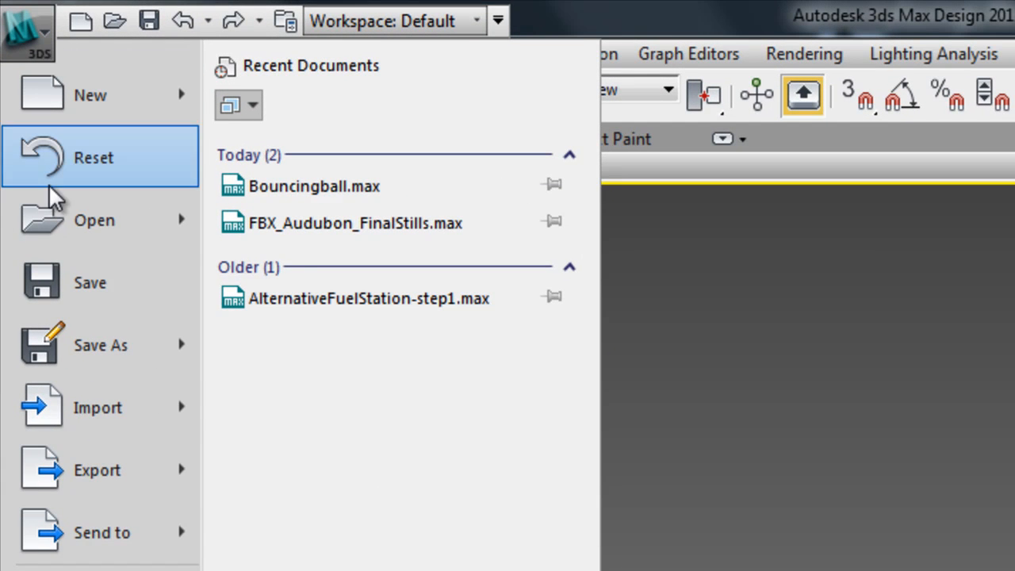
# - Export the scene as bouncing ball.FBX in Autodesk (*.FBX) format
pyautogui.click(97, 470)
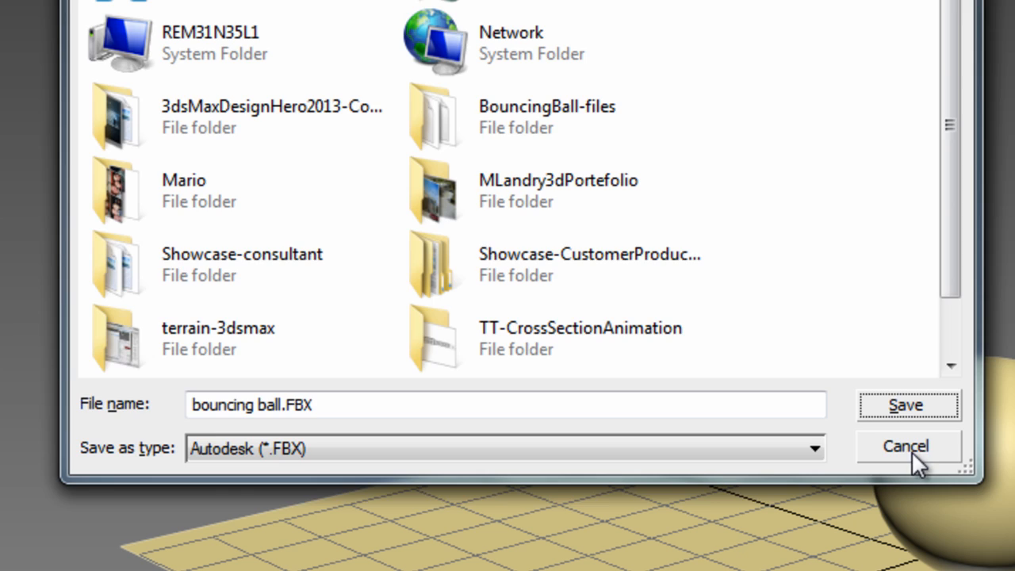
pyautogui.click(903, 445)
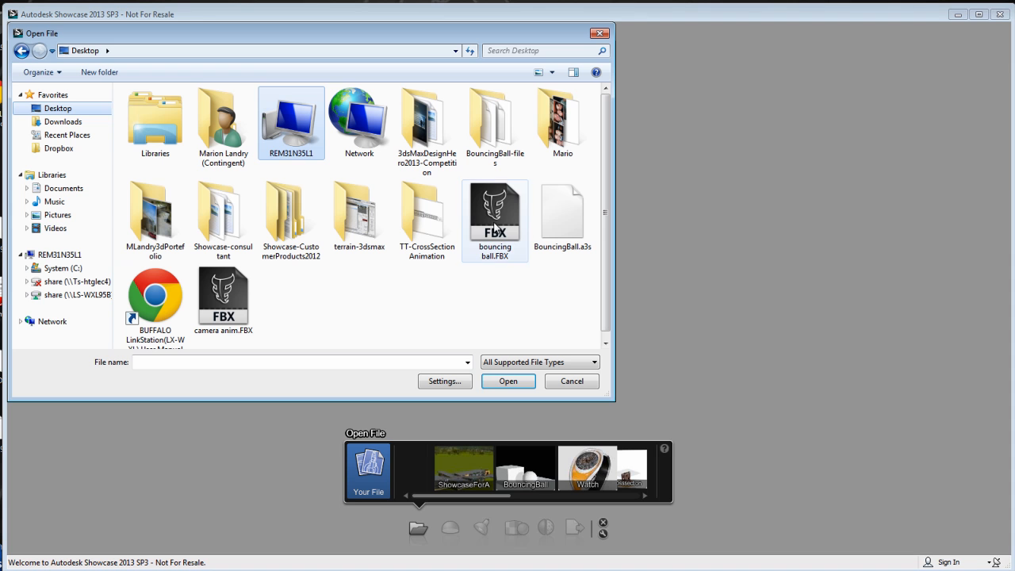
# - Import bouncing ball.FBX from the Desktop into Showcase
pyautogui.click(571, 381)
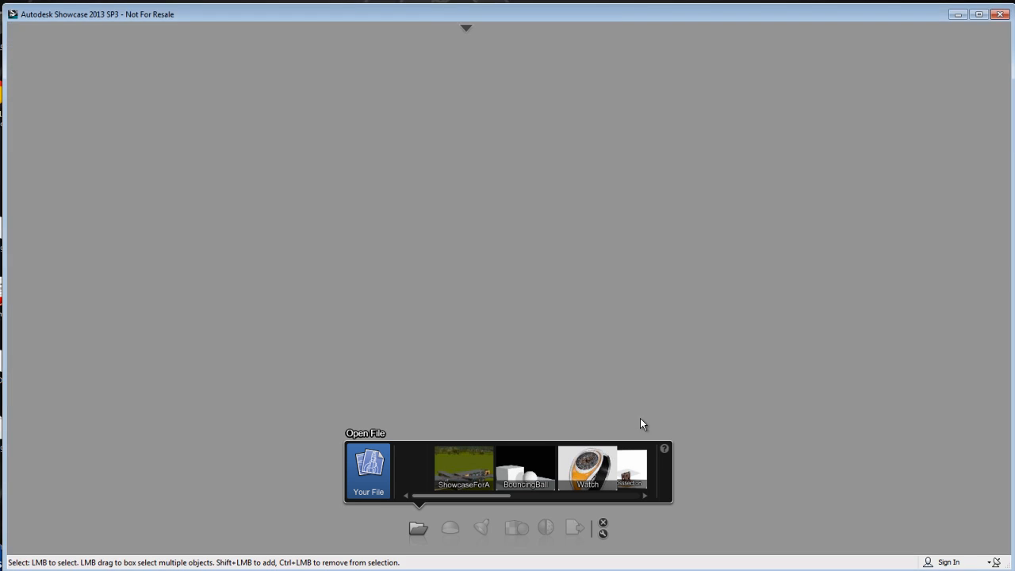
pyautogui.click(368, 468)
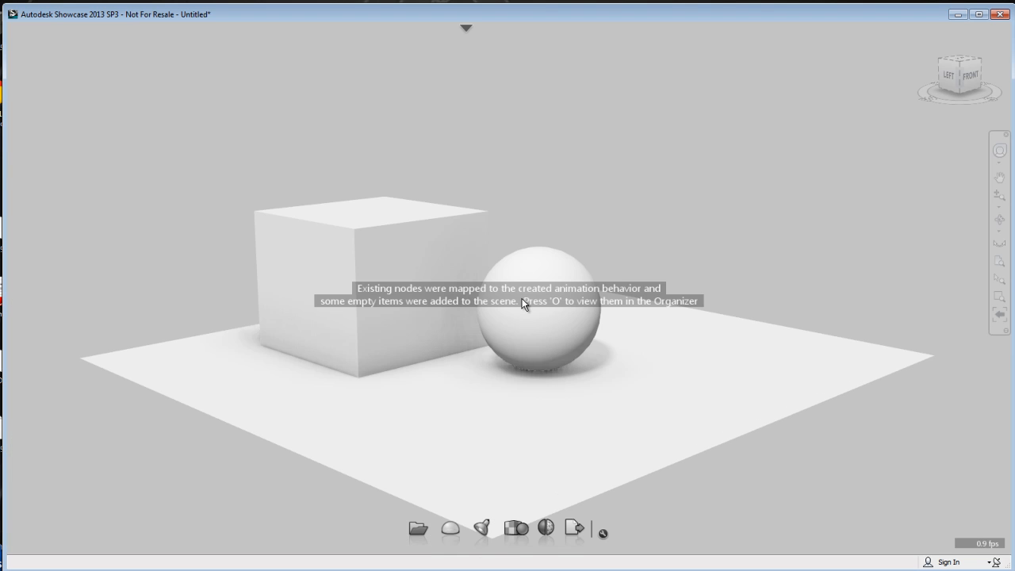
pyautogui.moveTo(650, 545)
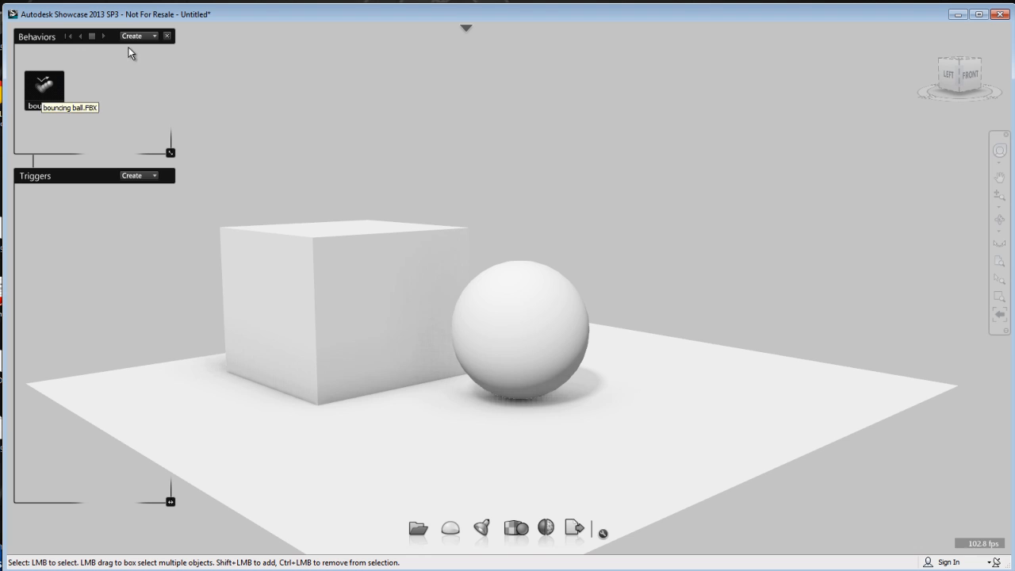
# - Show the Behaviors and Triggers panels and play all behaviors
pyautogui.click(103, 37)
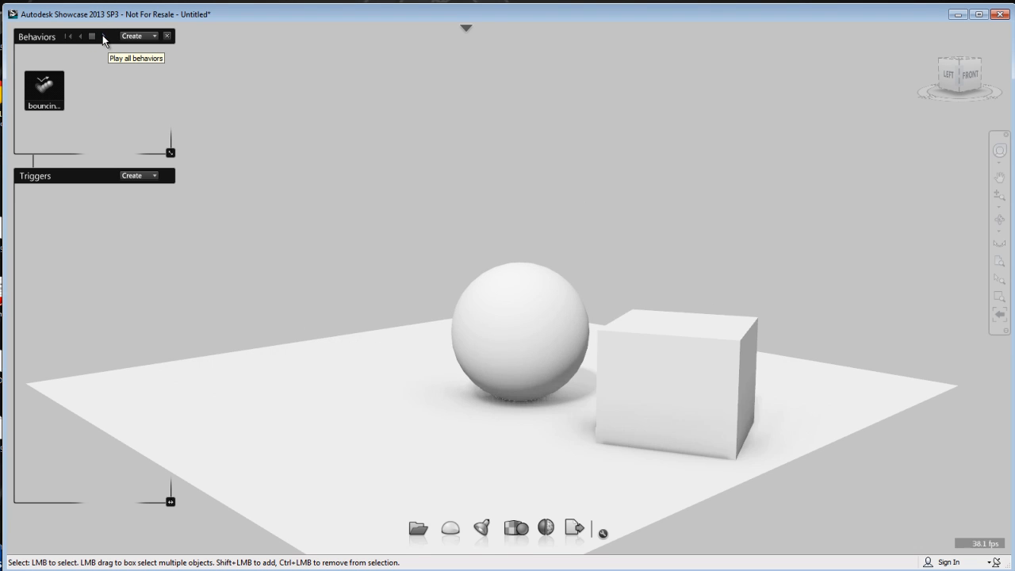
pyautogui.click(92, 35)
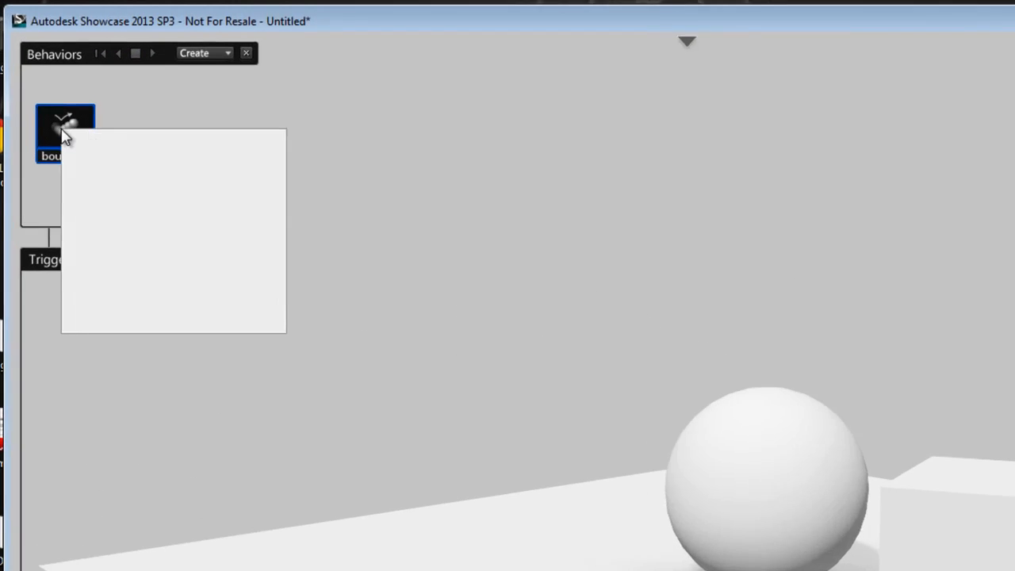
# - Set the bouncing ball.FBX behavior to Loop play mode with +Y up-axis and show its playback controls
pyautogui.doubleClick(65, 124)
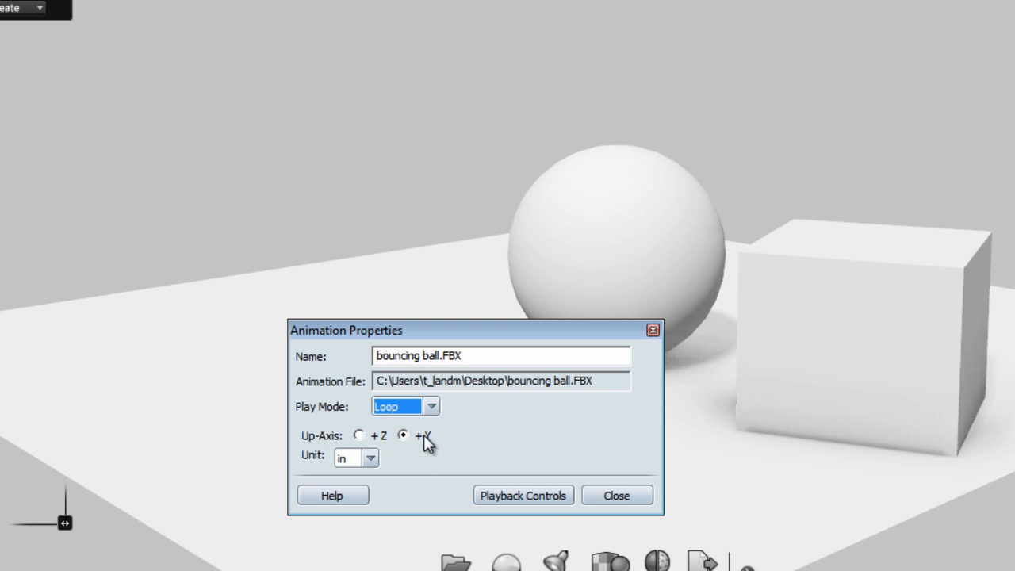
pyautogui.click(523, 494)
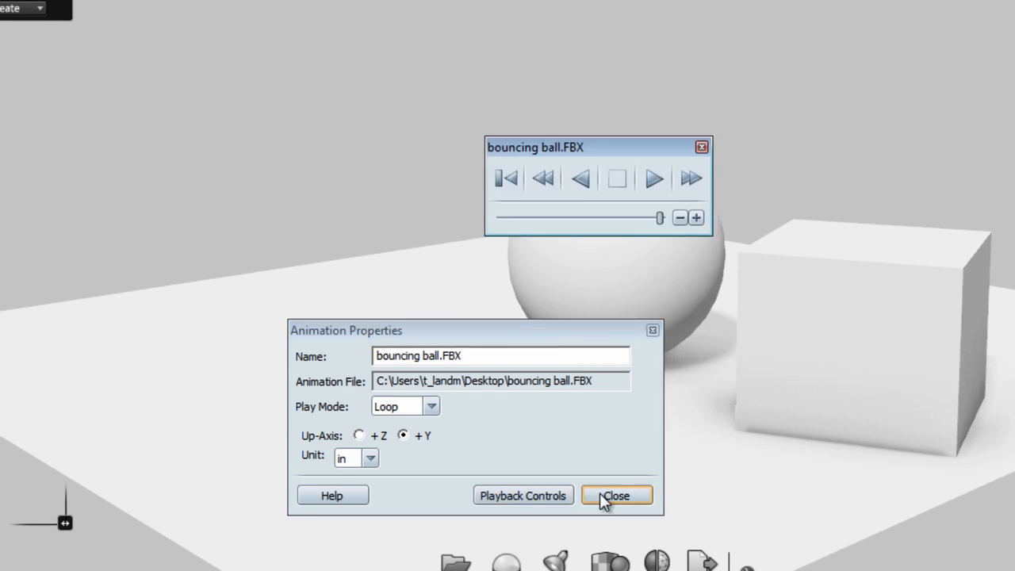
pyautogui.click(615, 495)
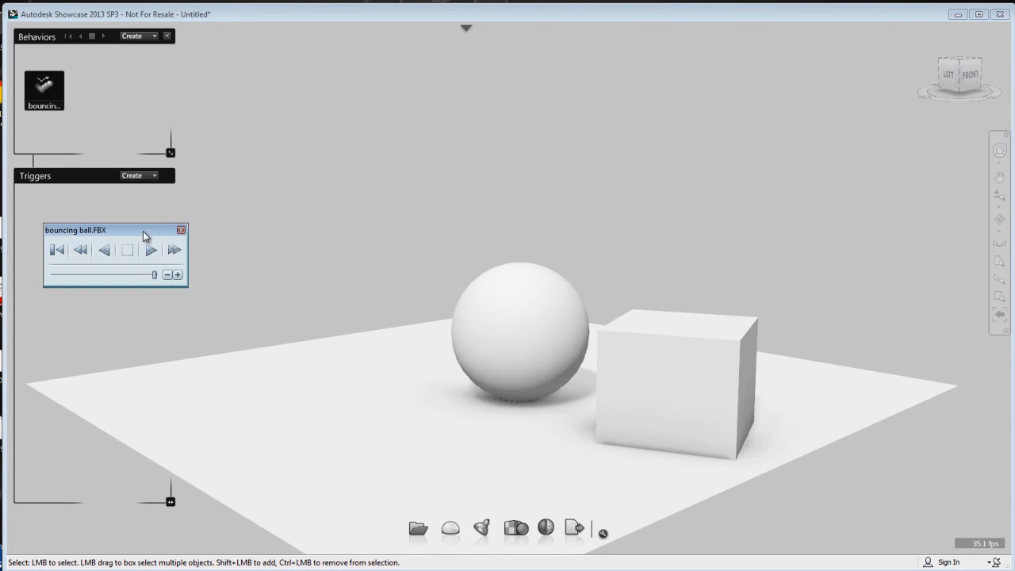
# - Move the playback controls under the Triggers panel and run the looping bounce with Play/Stop
pyautogui.click(150, 248)
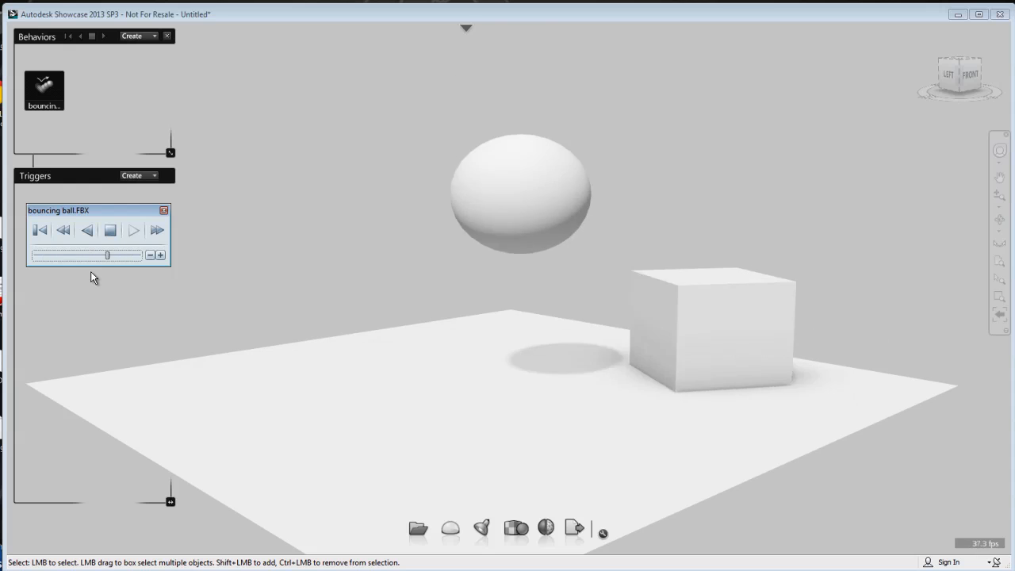
pyautogui.click(111, 229)
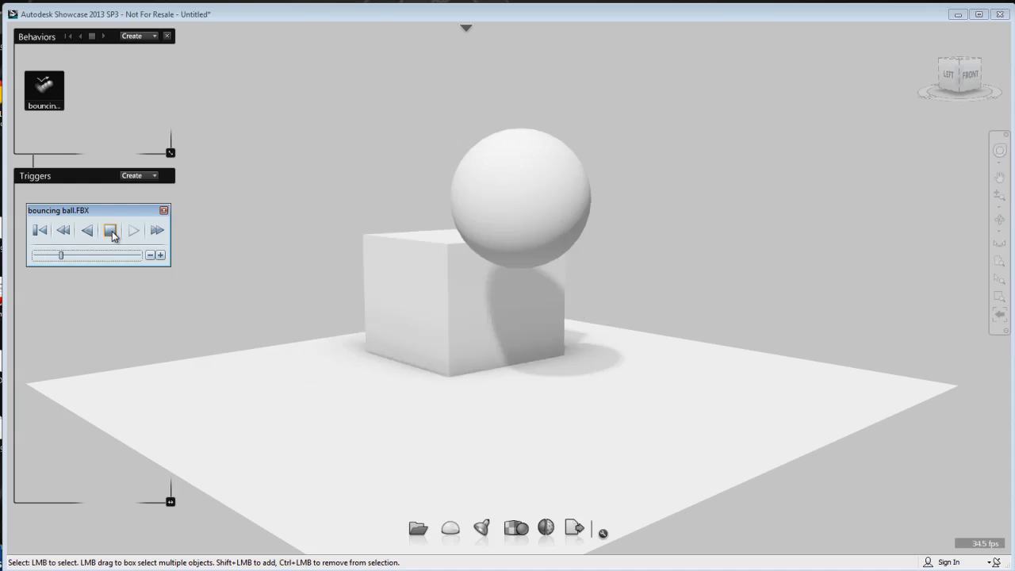
pyautogui.click(111, 230)
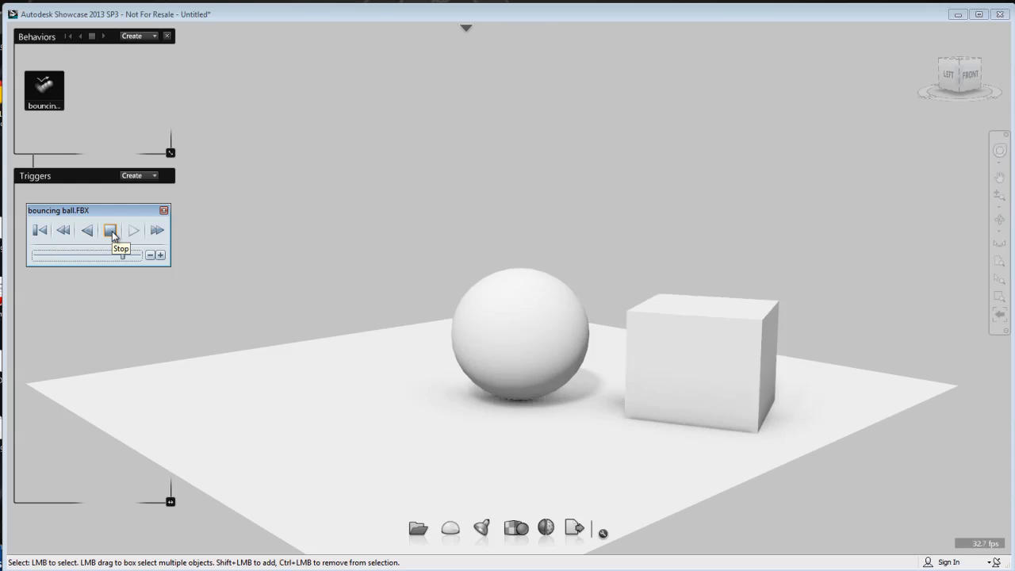
pyautogui.click(133, 230)
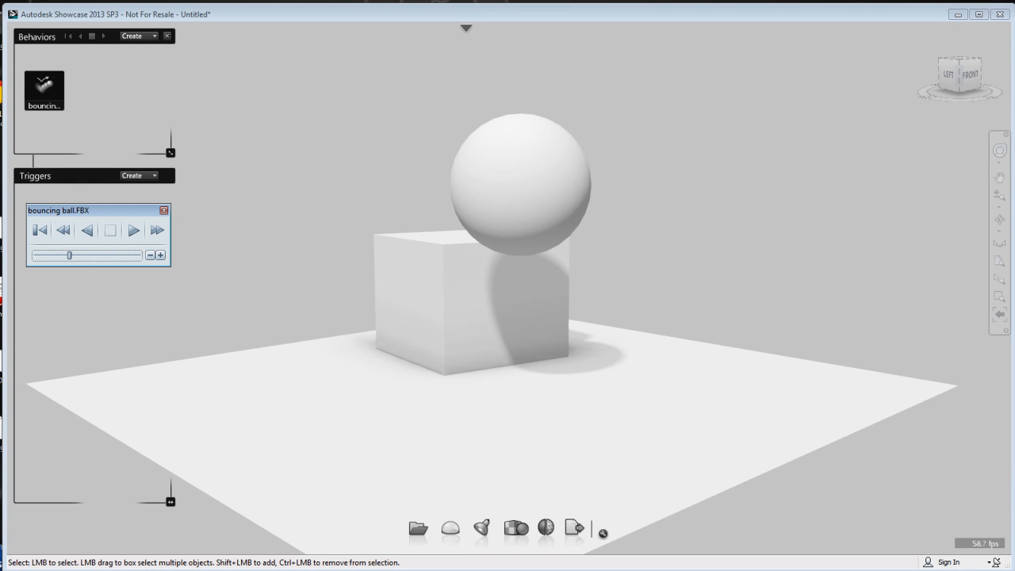
pyautogui.click(133, 230)
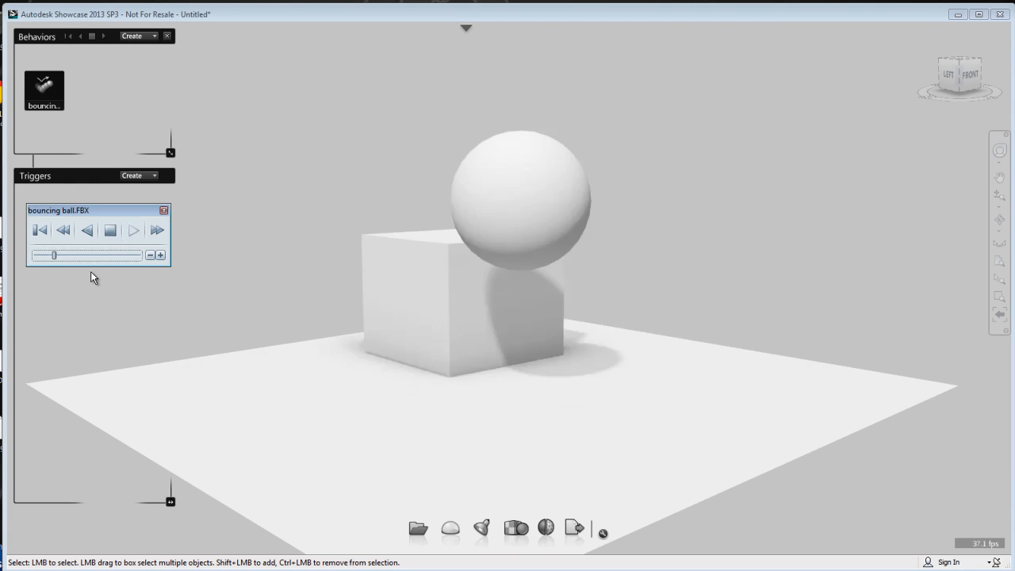
pyautogui.click(134, 230)
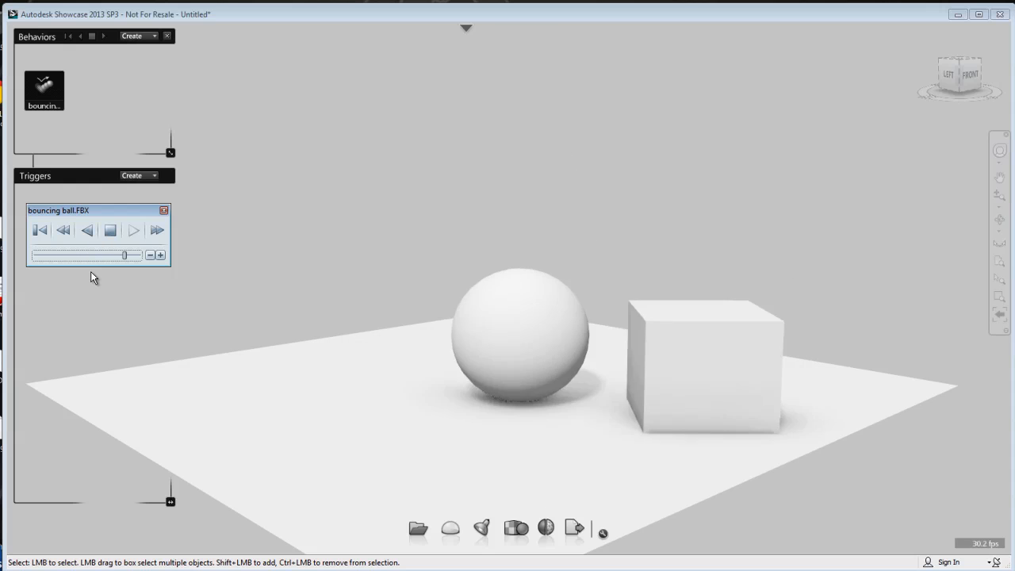
pyautogui.click(133, 230)
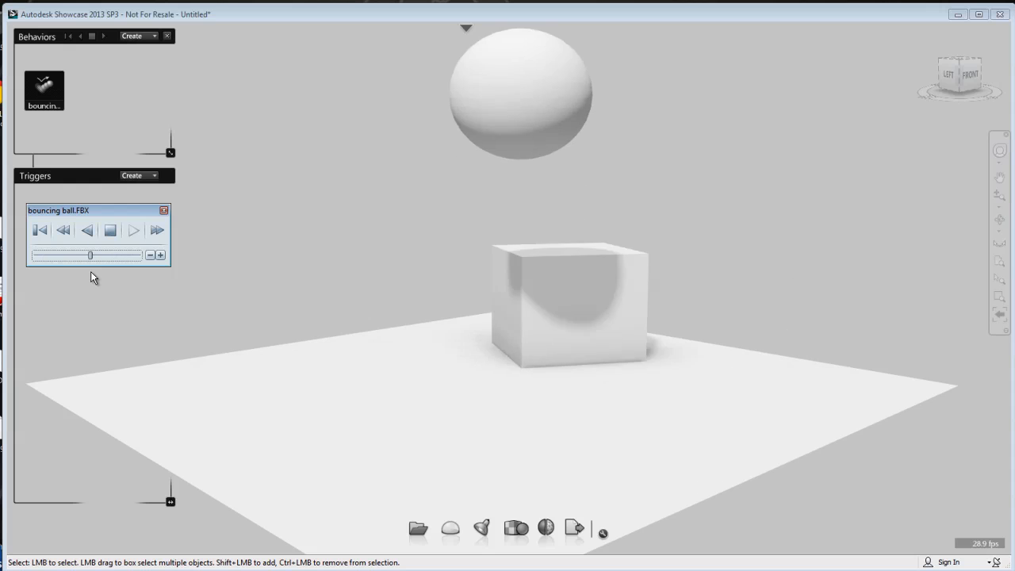
pyautogui.click(111, 230)
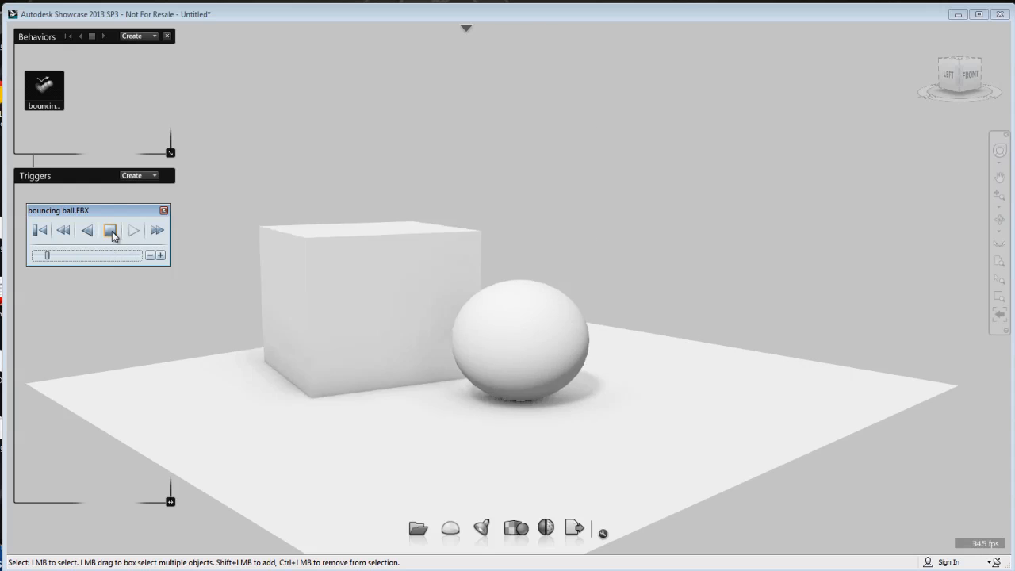